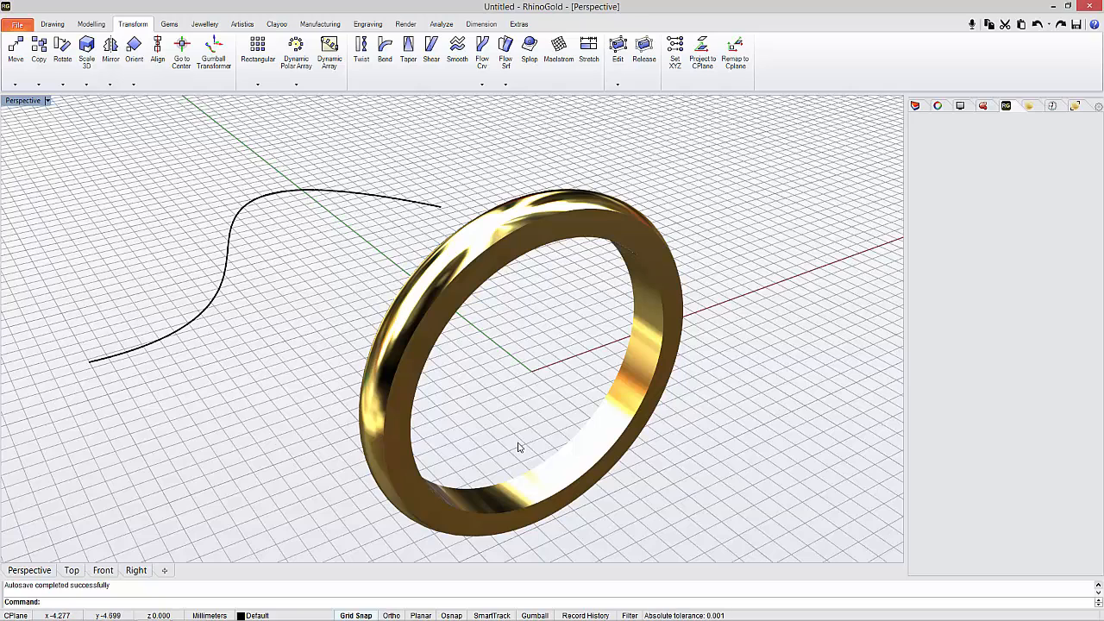
{"action": "mouse_move", "coordinate": [521, 437]}
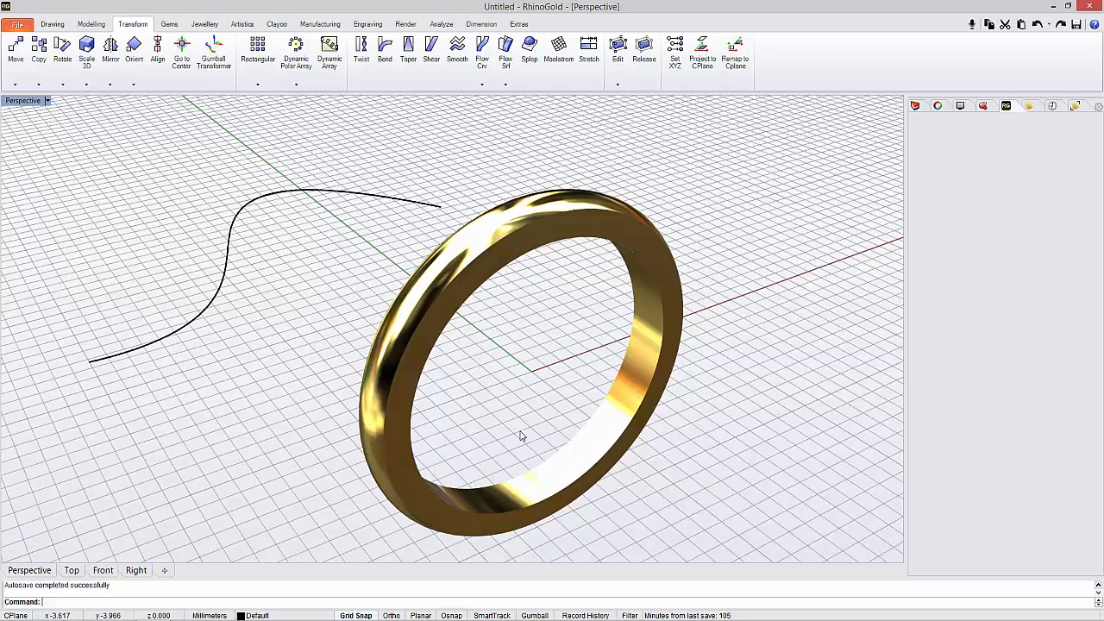
{"action": "mouse_move", "coordinate": [142, 152]}
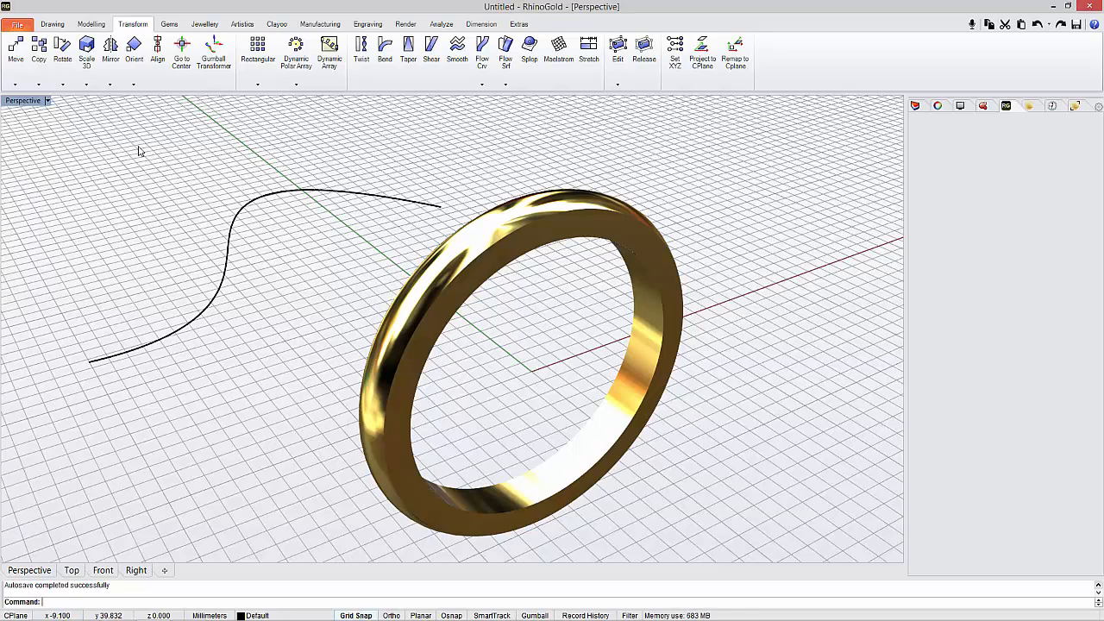
- Start Orient Perpendicular to Curve from the Transform tab's Orient list
{"action": "left_click", "coordinate": [134, 84]}
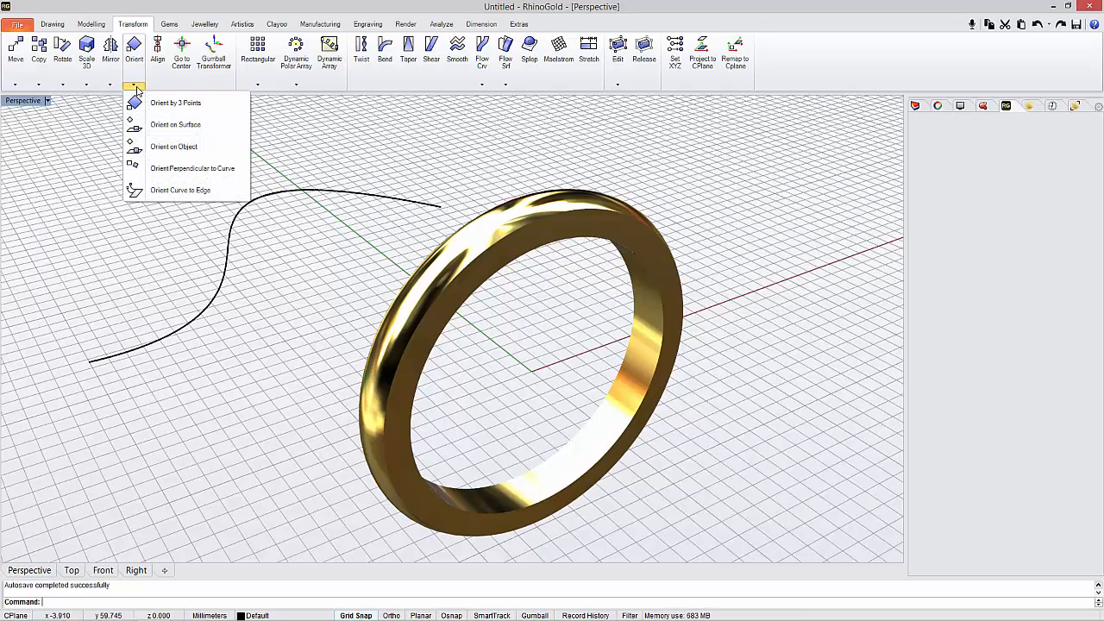
{"action": "mouse_move", "coordinate": [193, 169]}
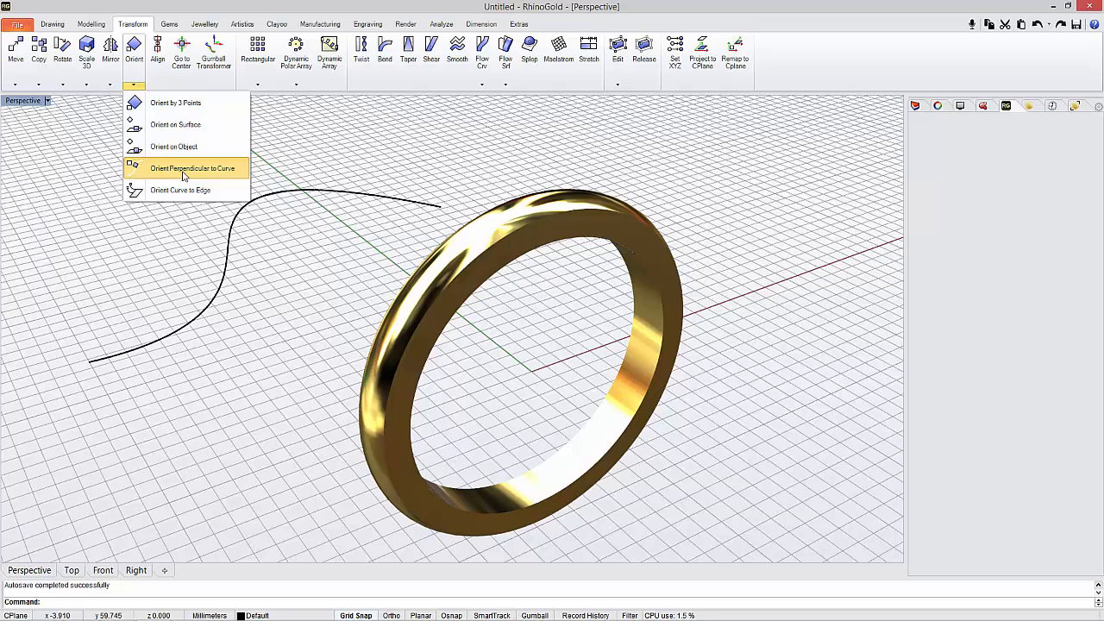
{"action": "left_click", "coordinate": [193, 167]}
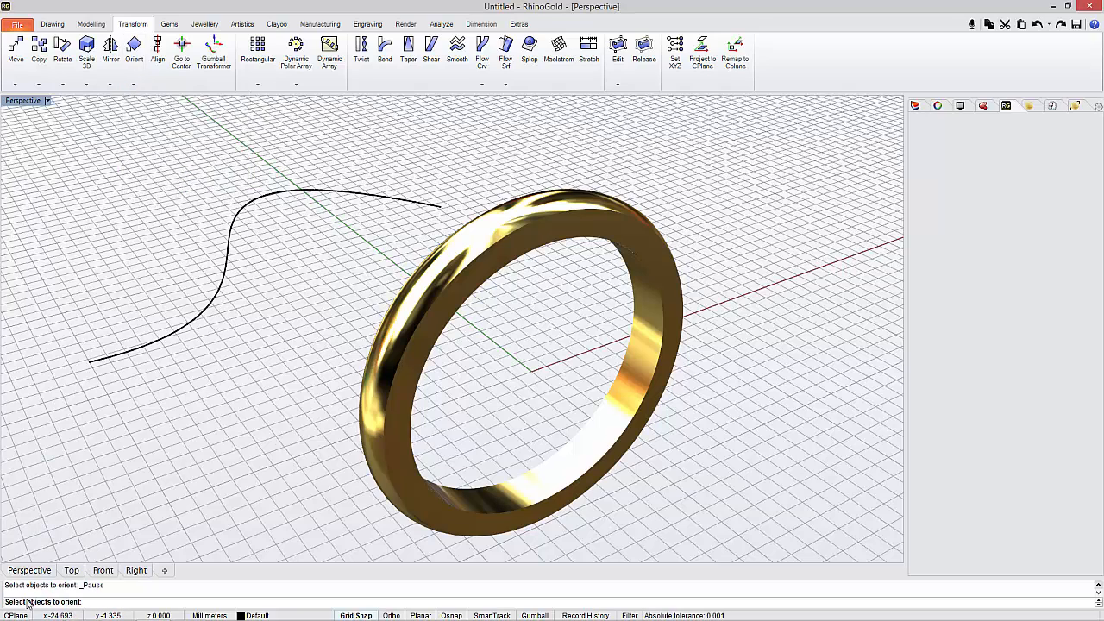
{"action": "mouse_move", "coordinate": [351, 469]}
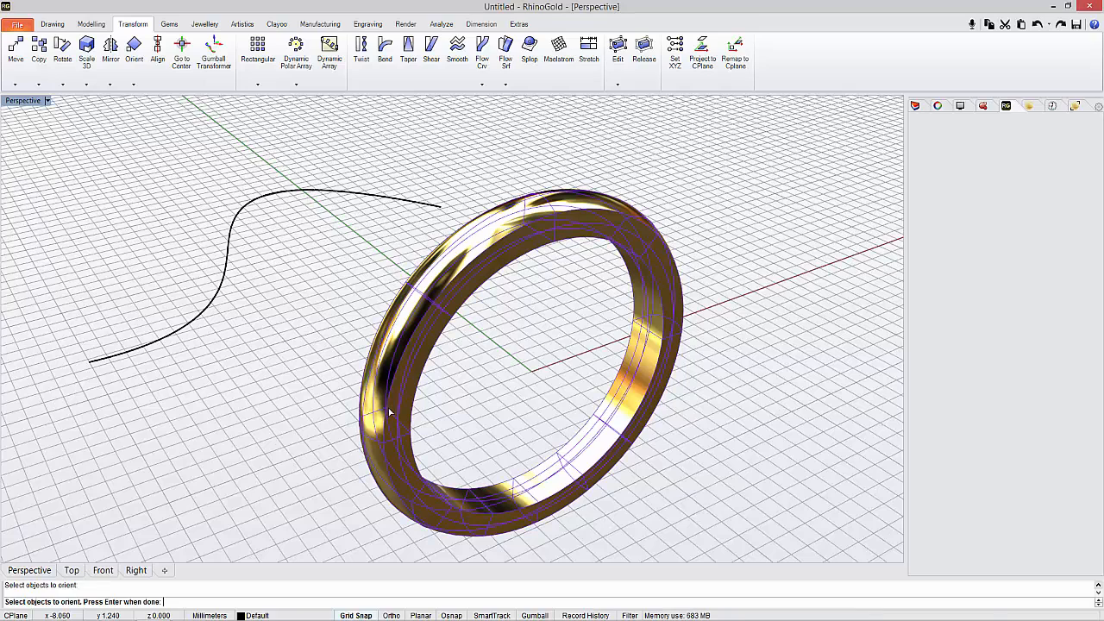
- Confirm the gold ring as the object to orient
{"action": "key", "text": "Return"}
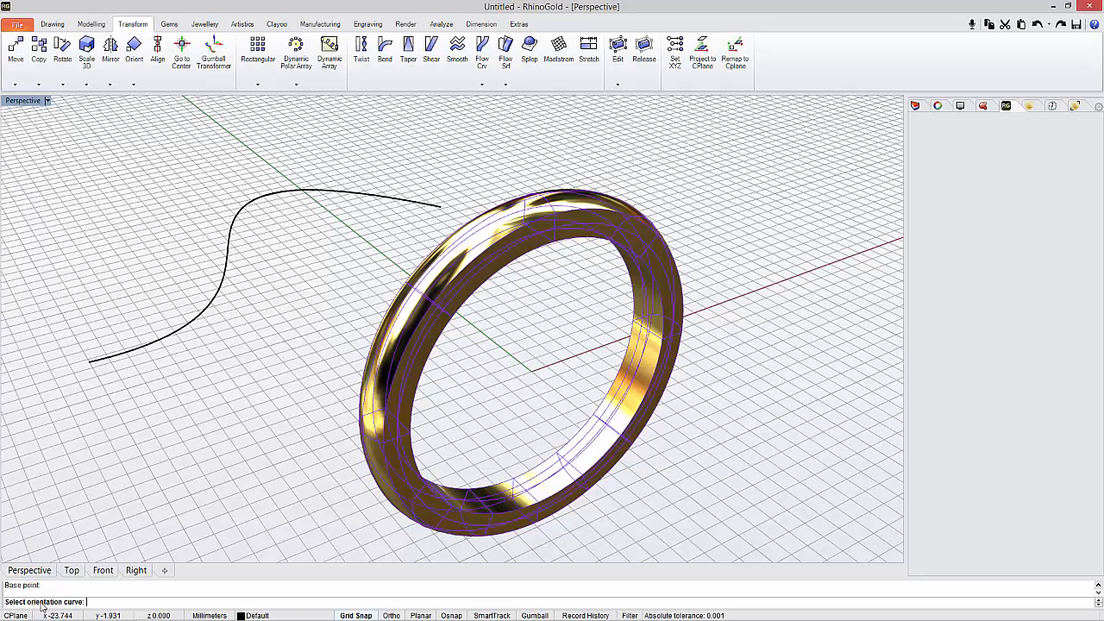
{"action": "mouse_move", "coordinate": [162, 341]}
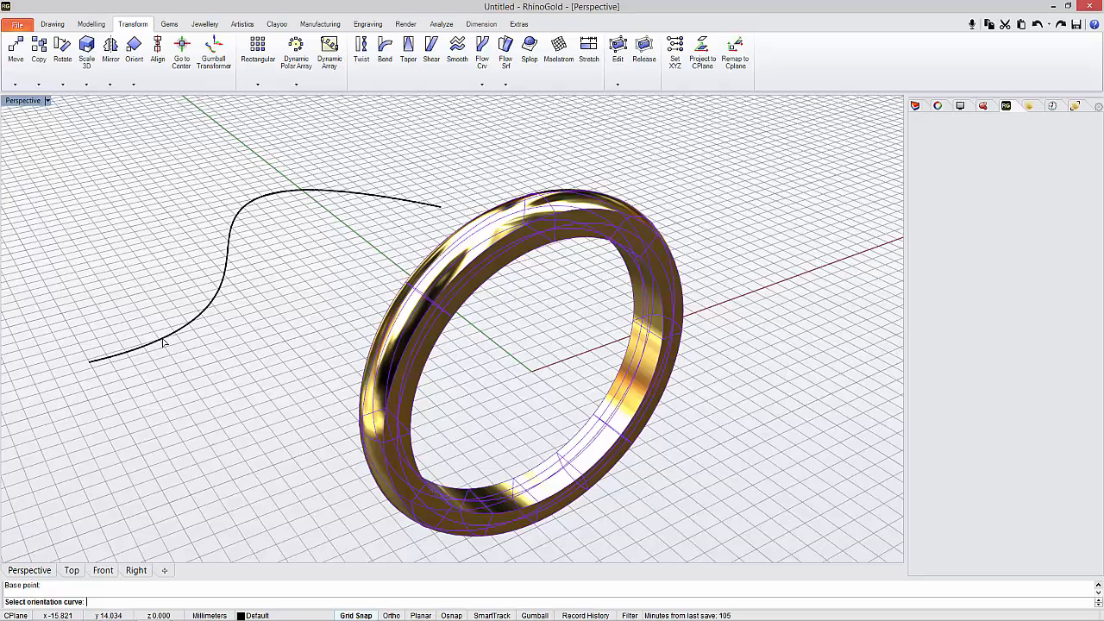